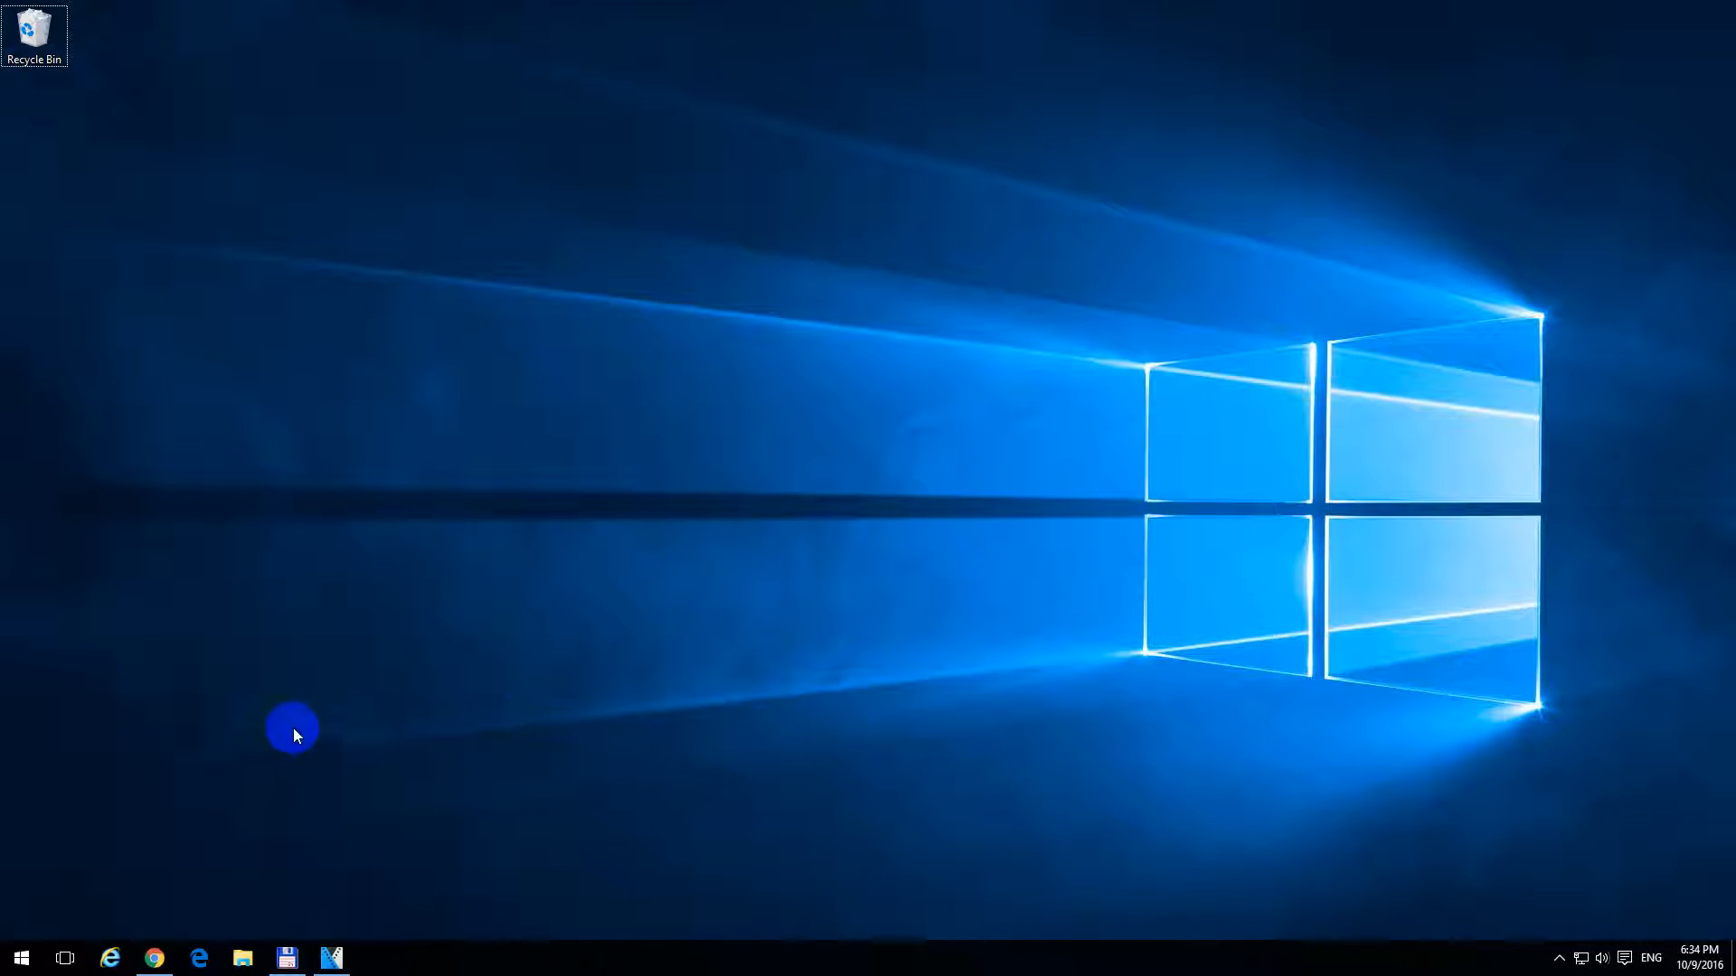
Open File Explorer at Quick access, clear the file selection, then close and reopen it
click(242, 957)
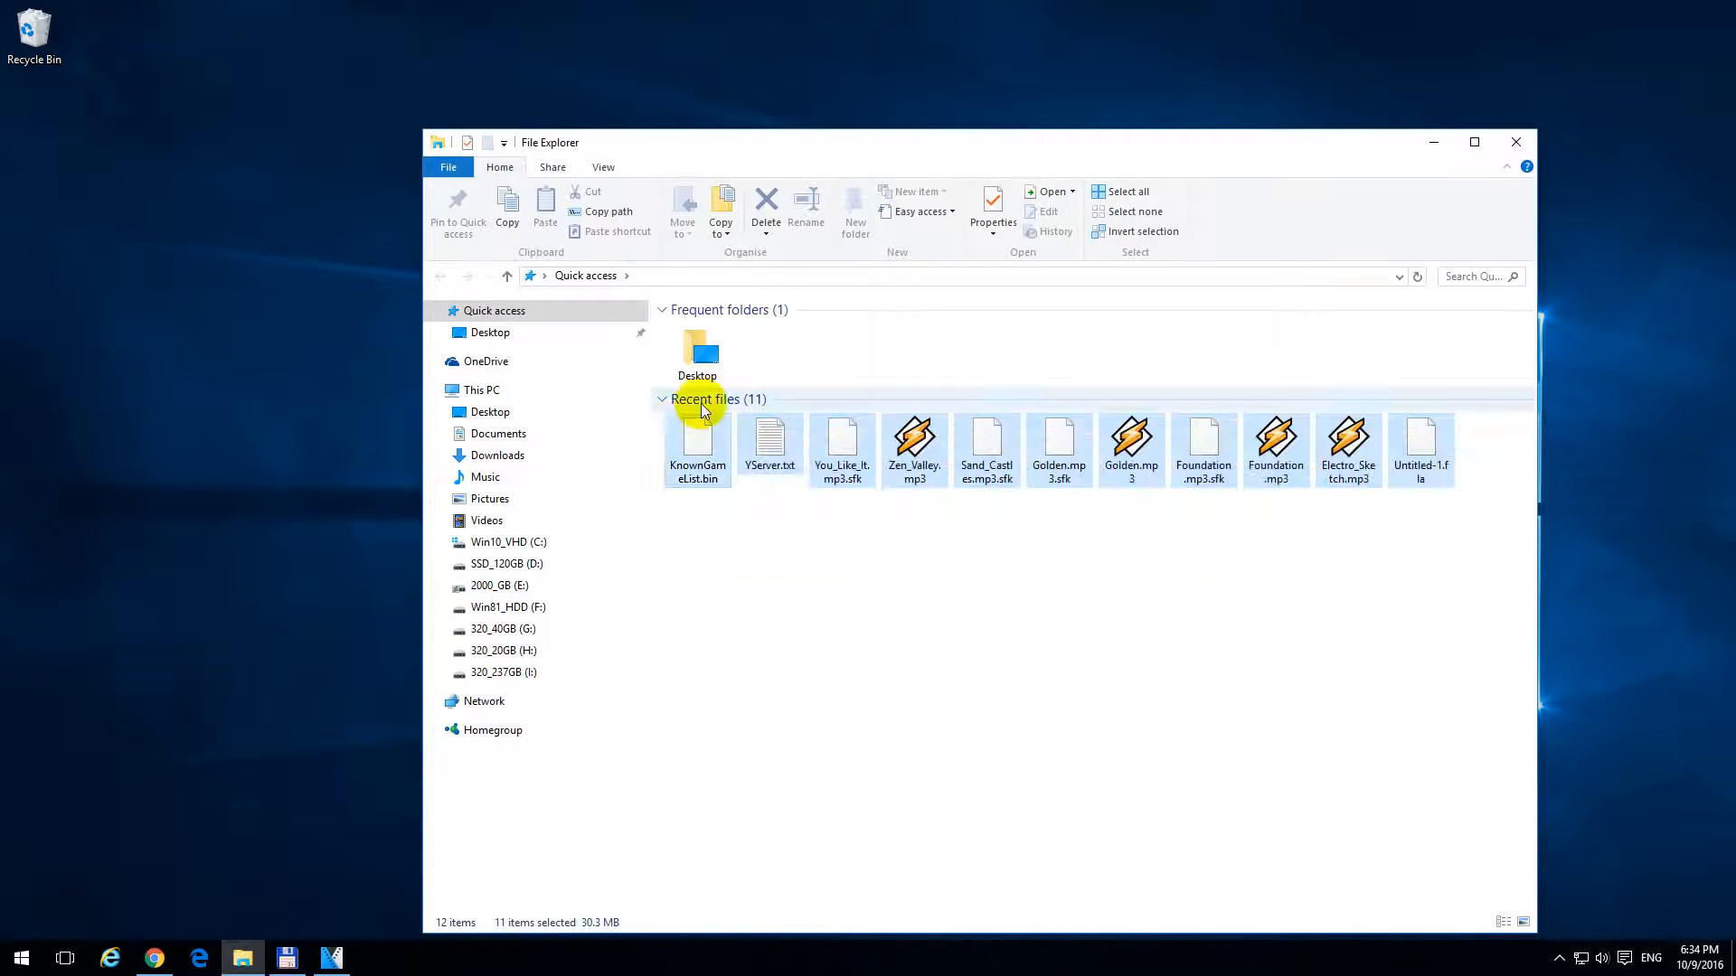
click(814, 762)
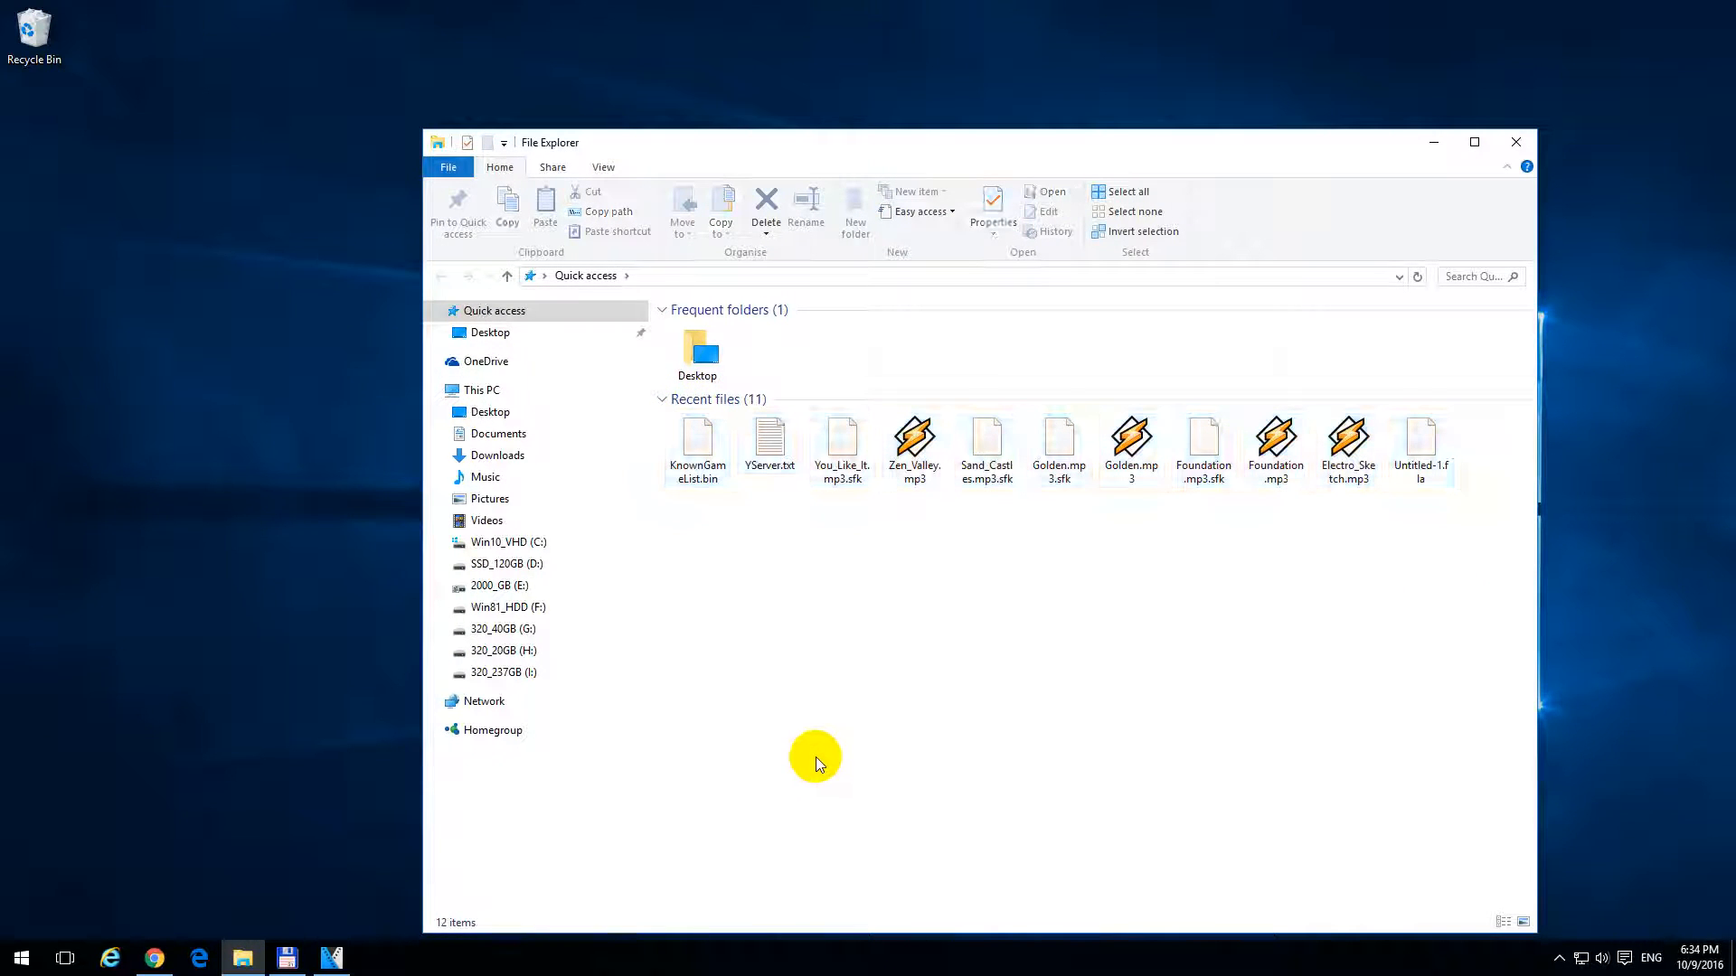
click(840, 437)
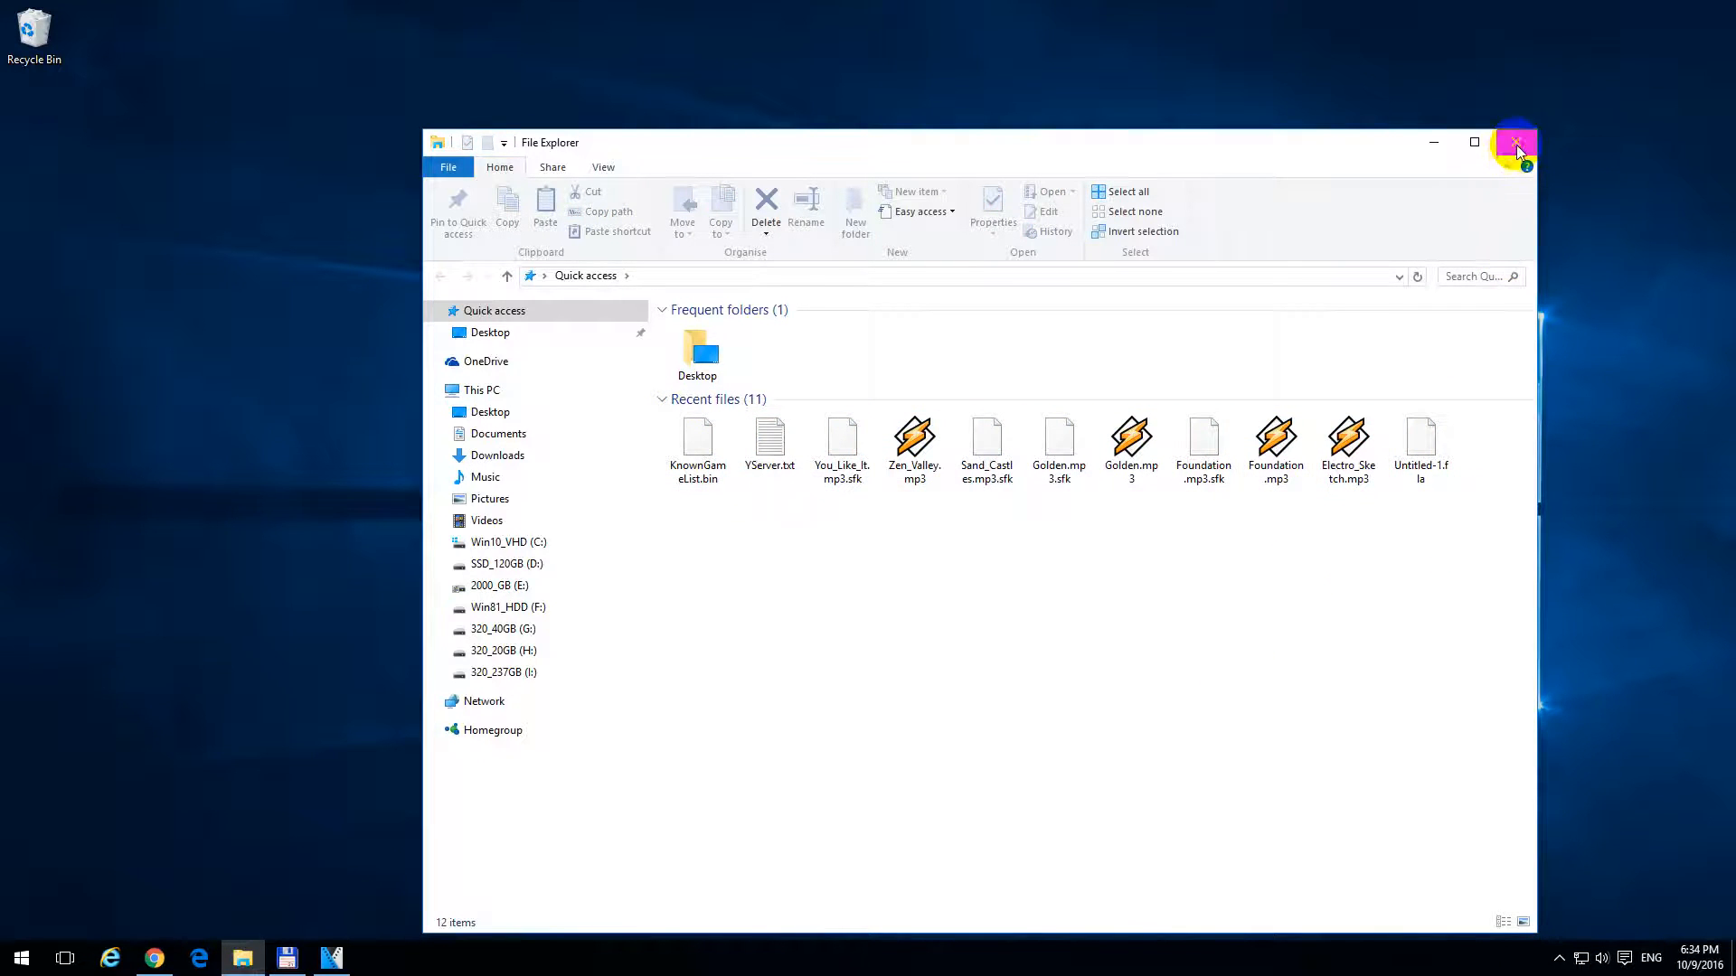
click(1518, 142)
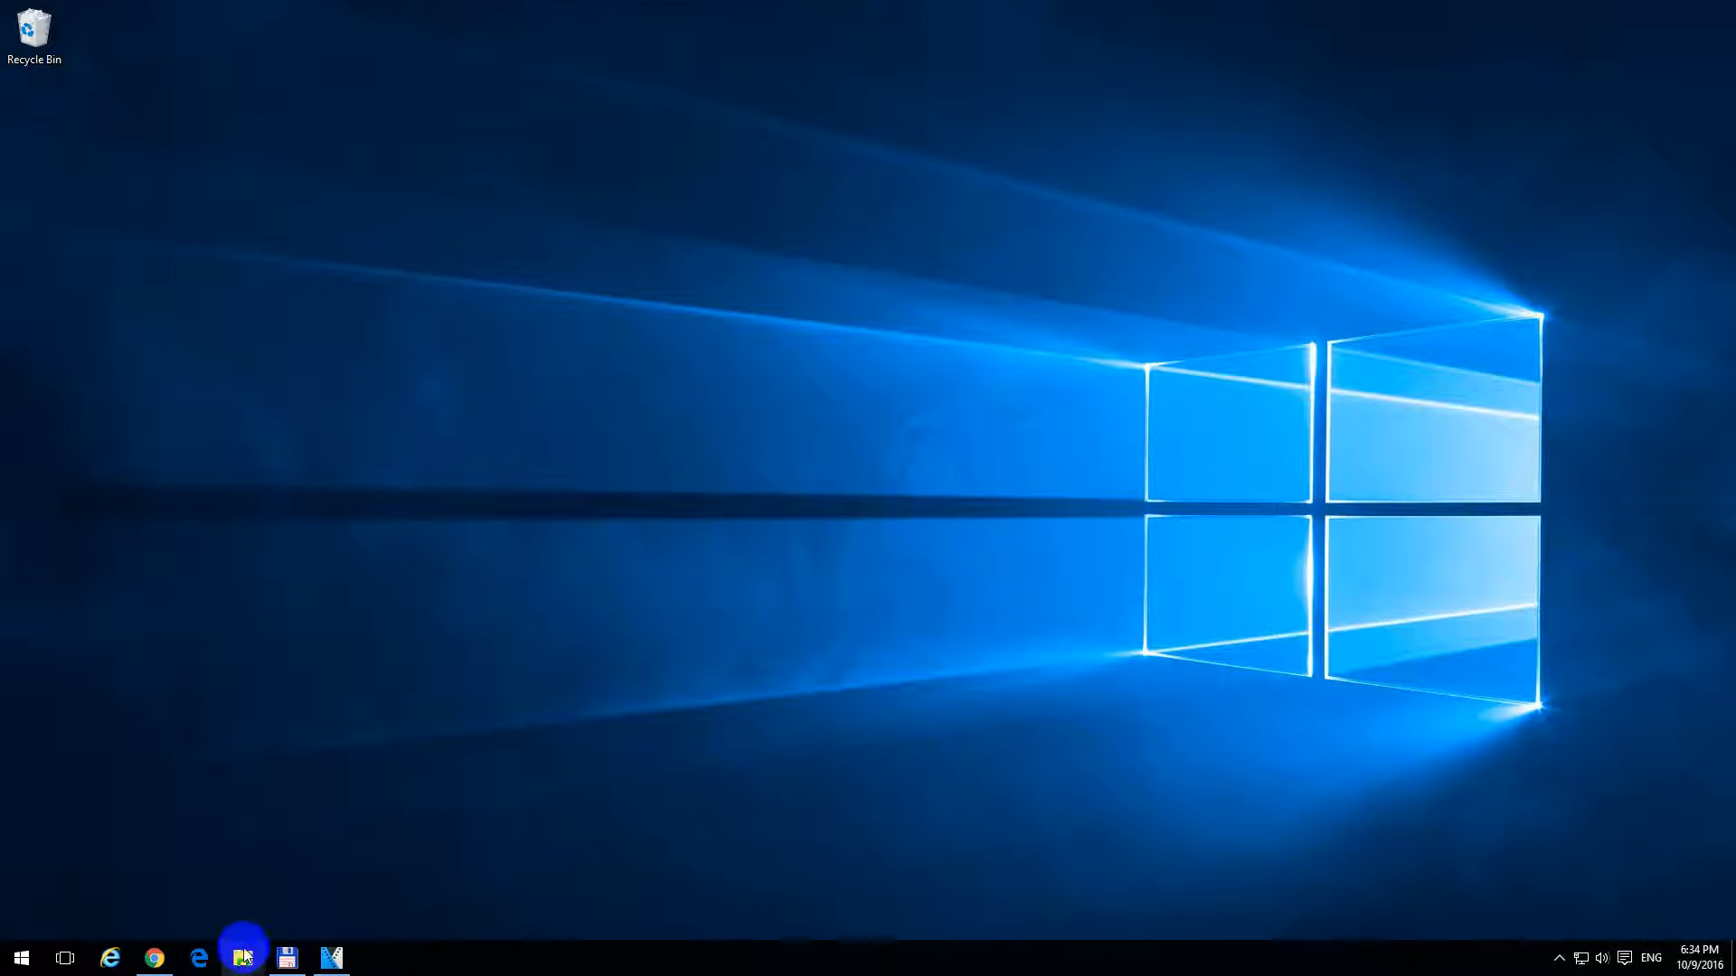
click(241, 957)
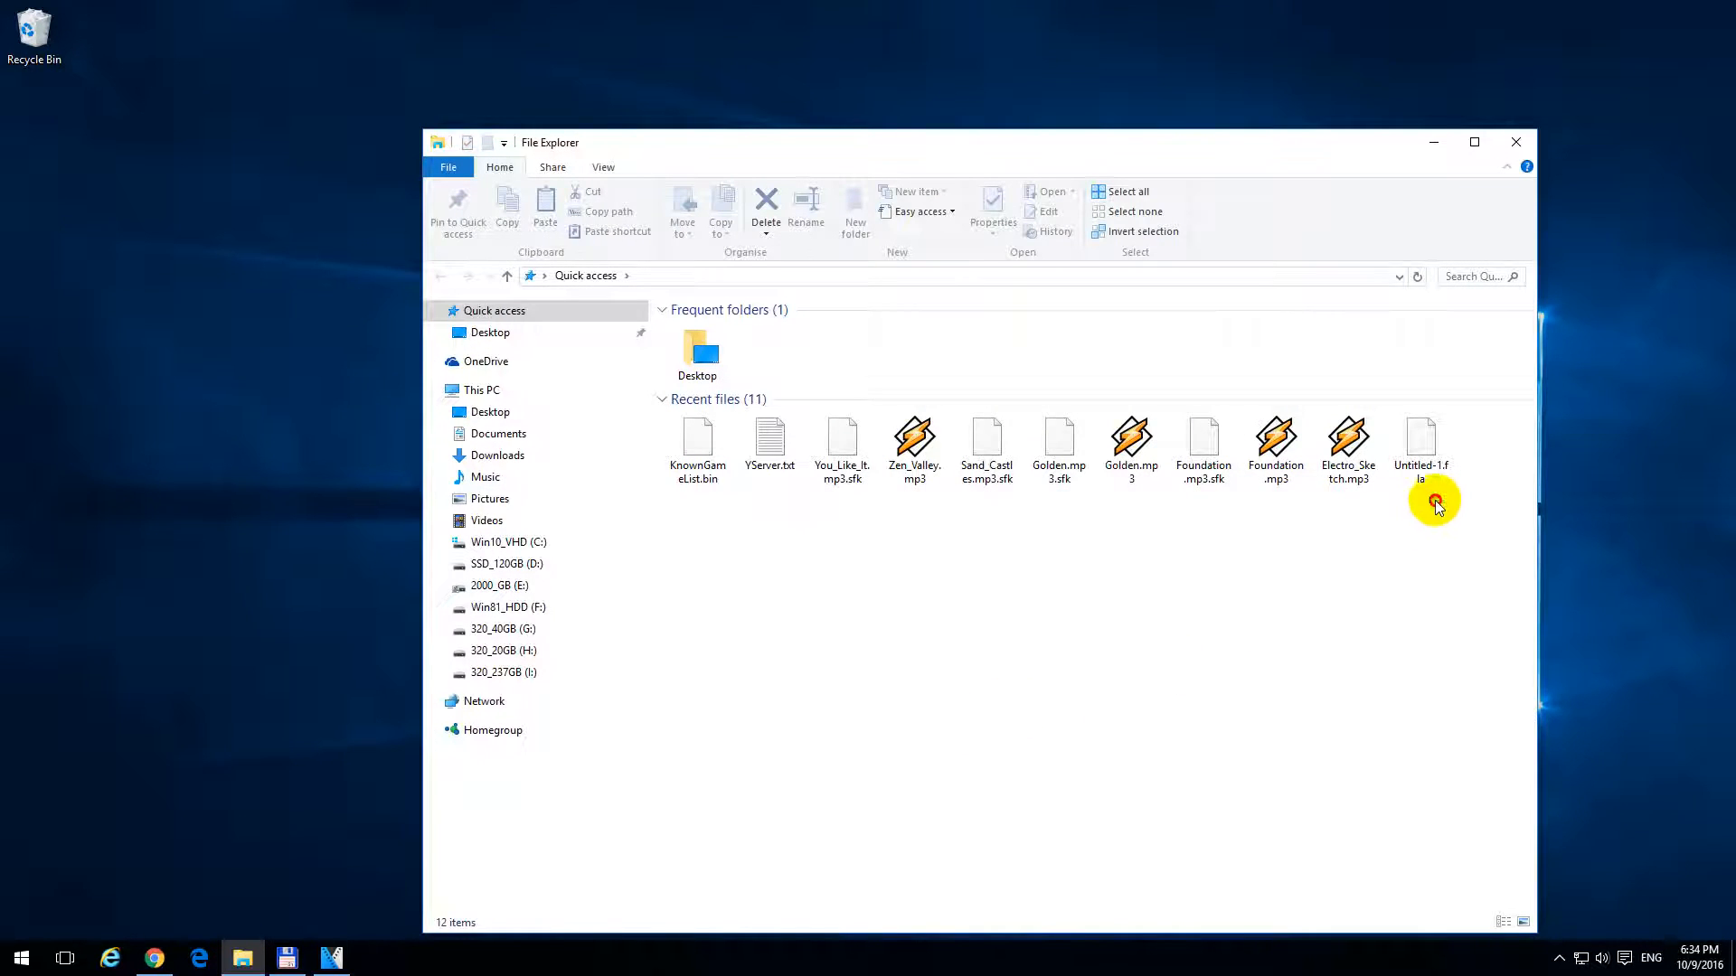
mouse_move(908, 677)
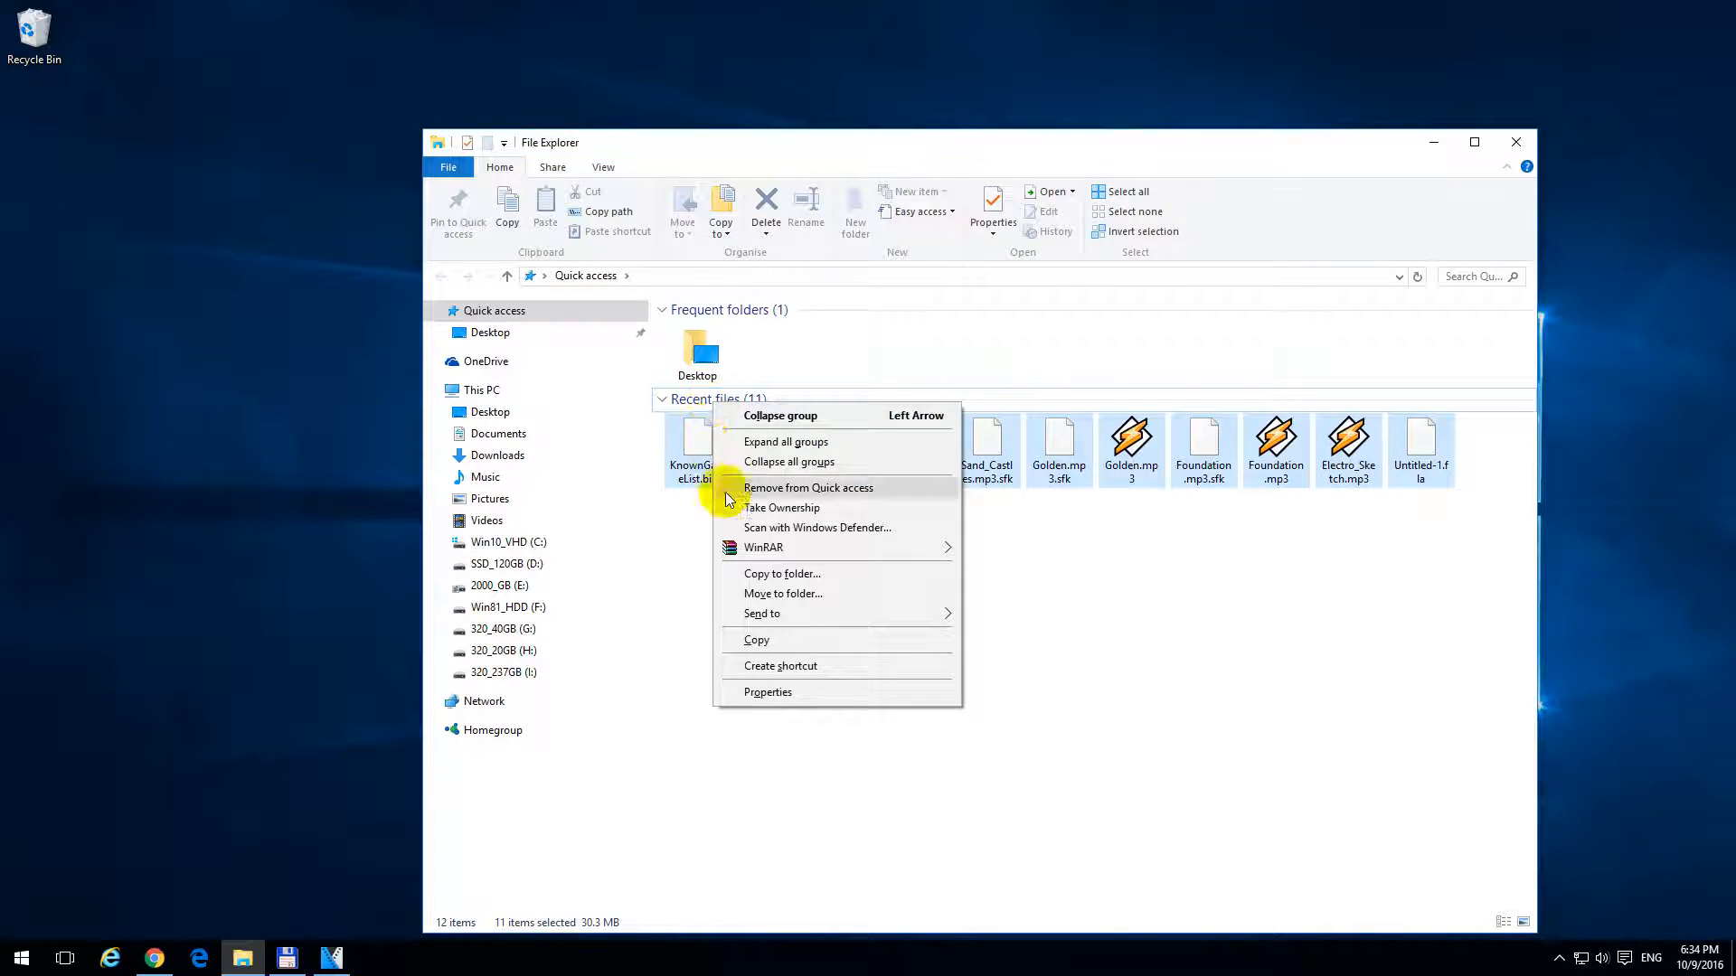
mouse_move(879, 498)
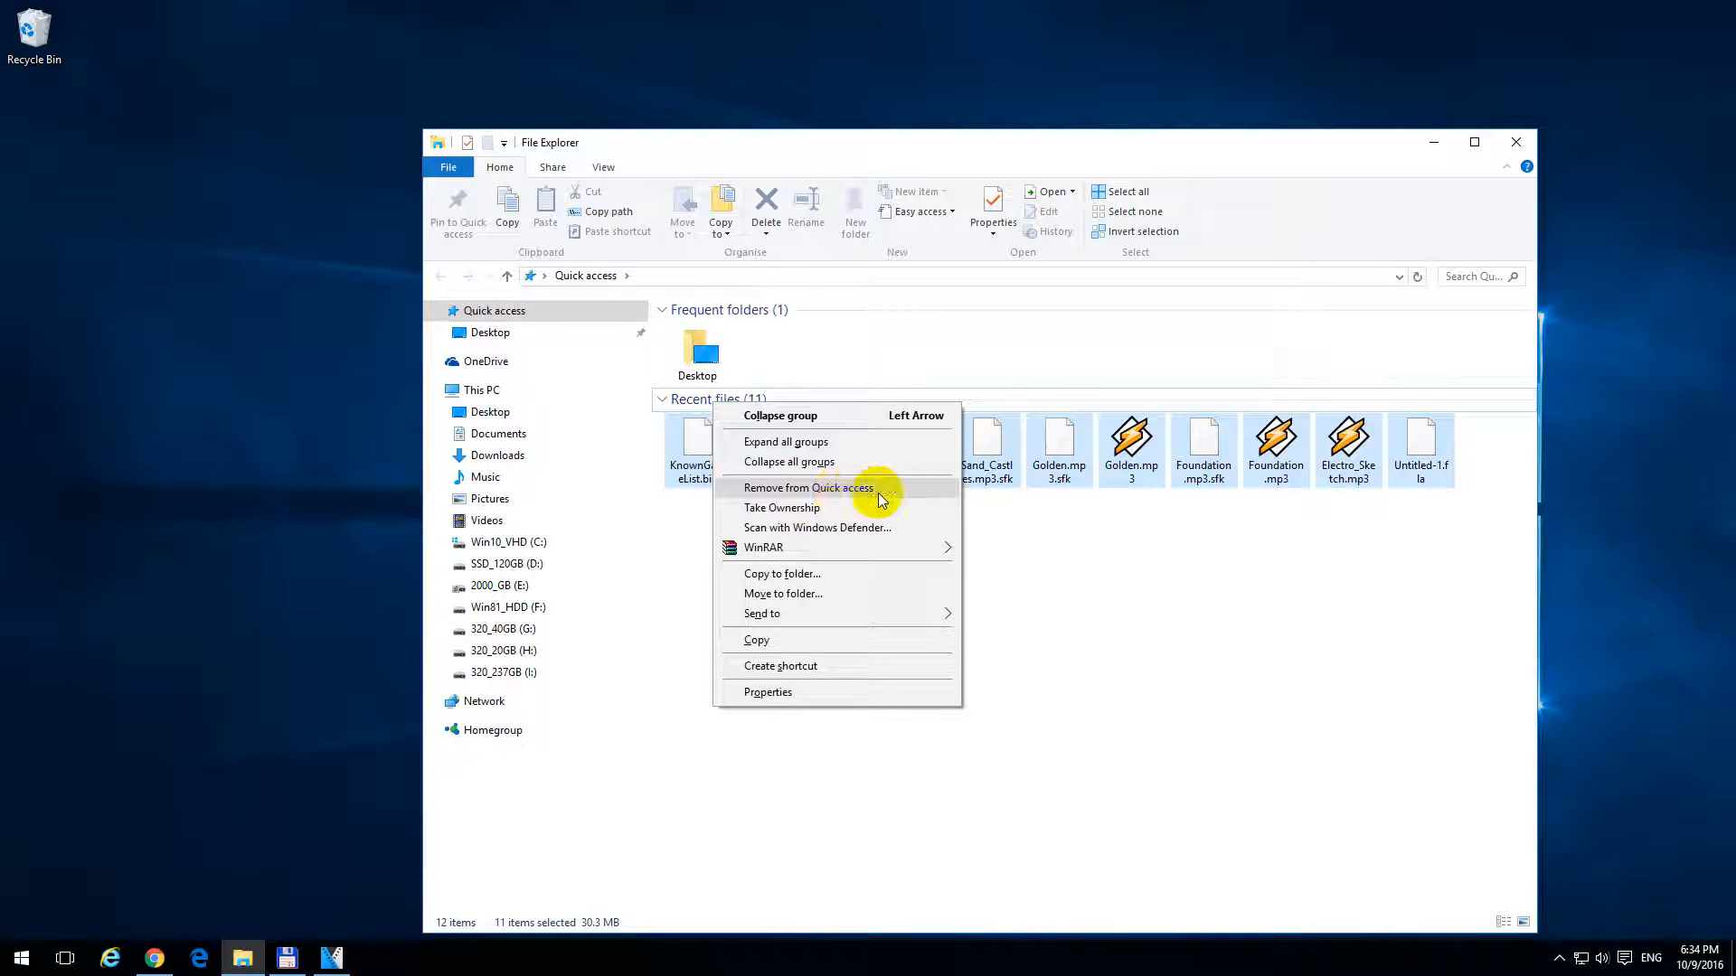
mouse_move(1113, 668)
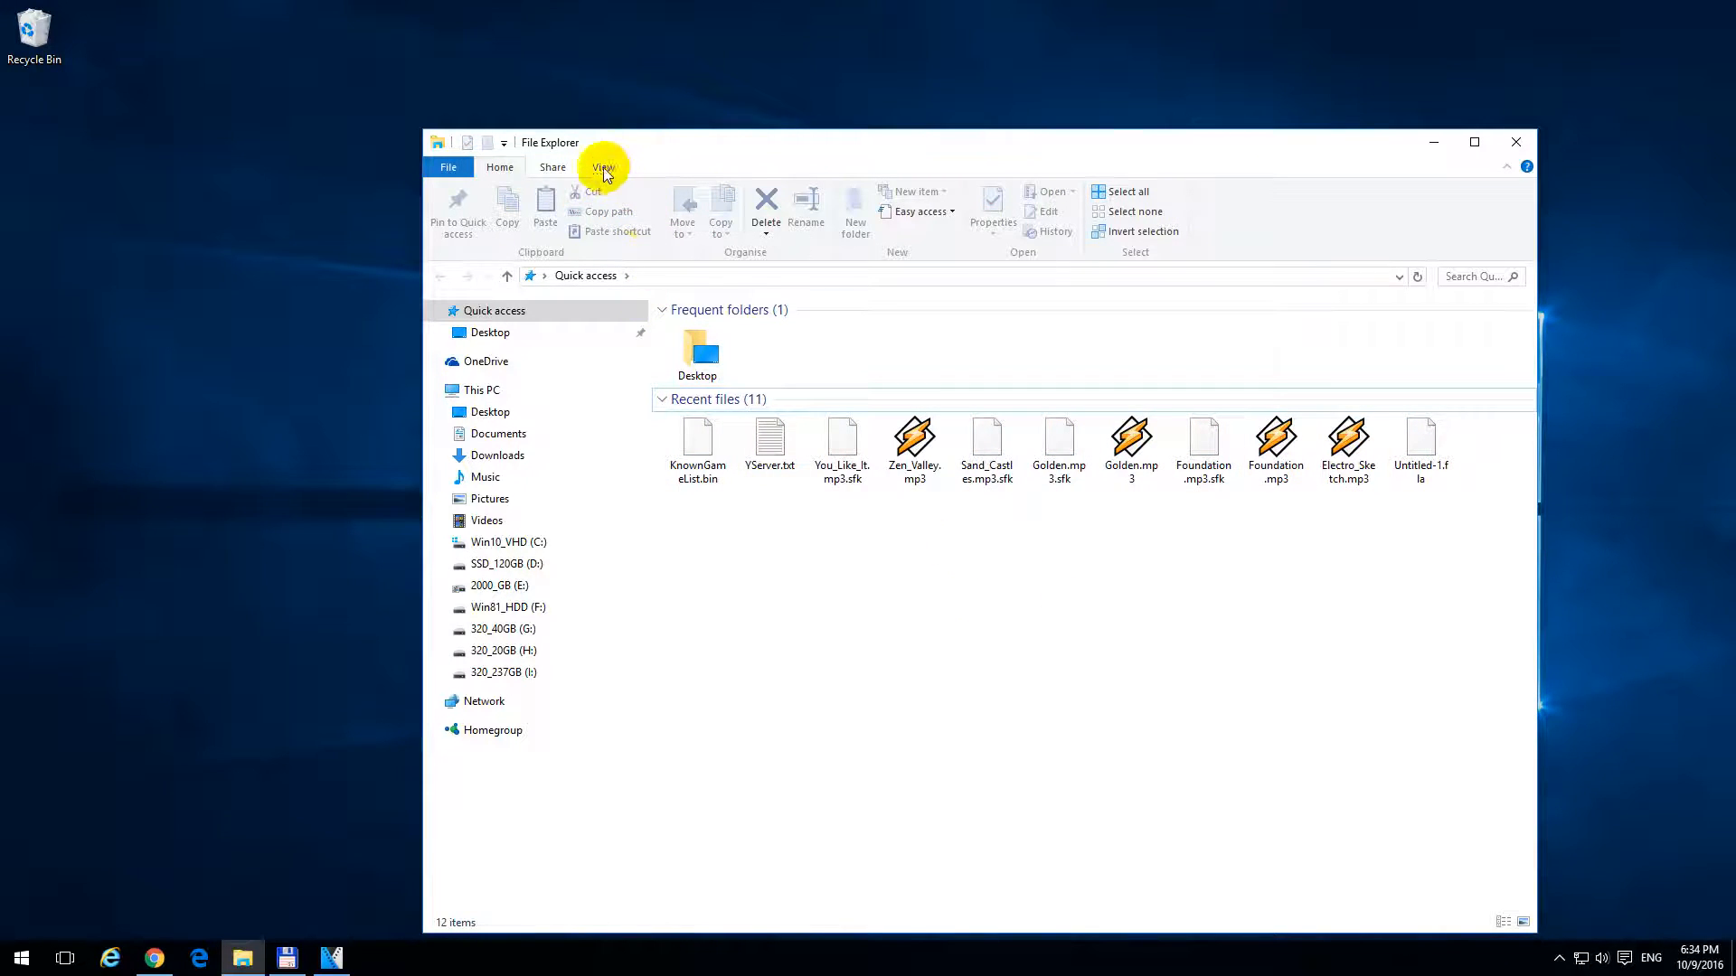
Open Folder Options from the View ribbon's Options button
click(603, 168)
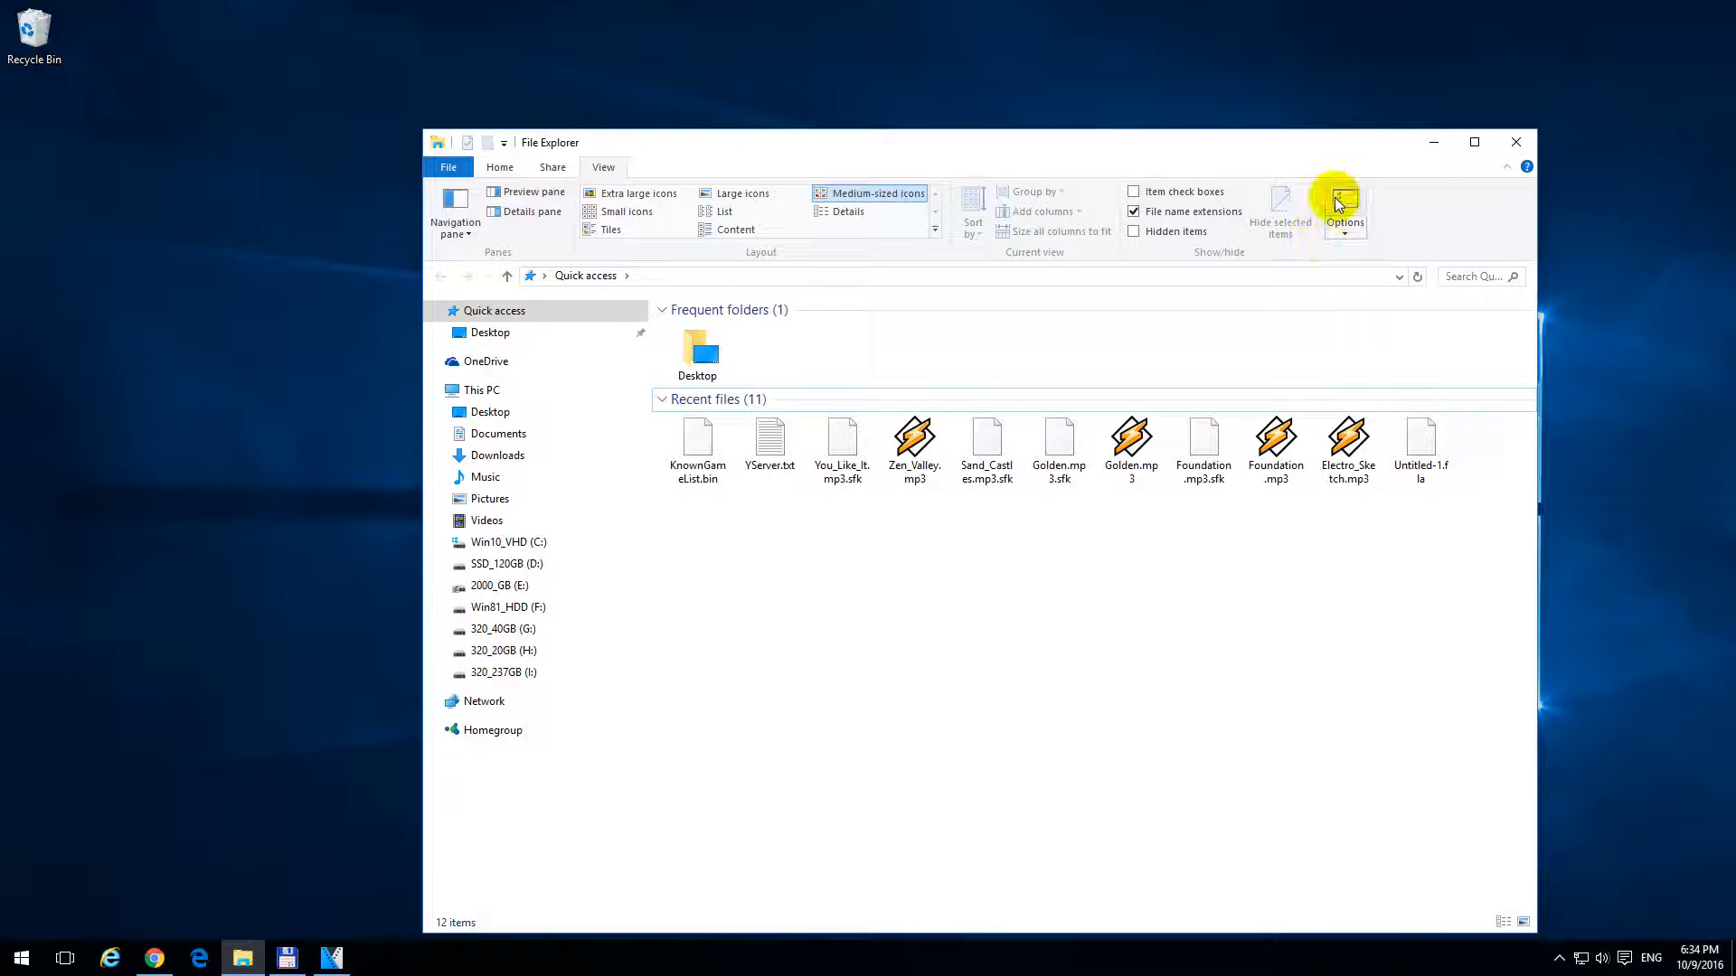
mouse_move(1343, 205)
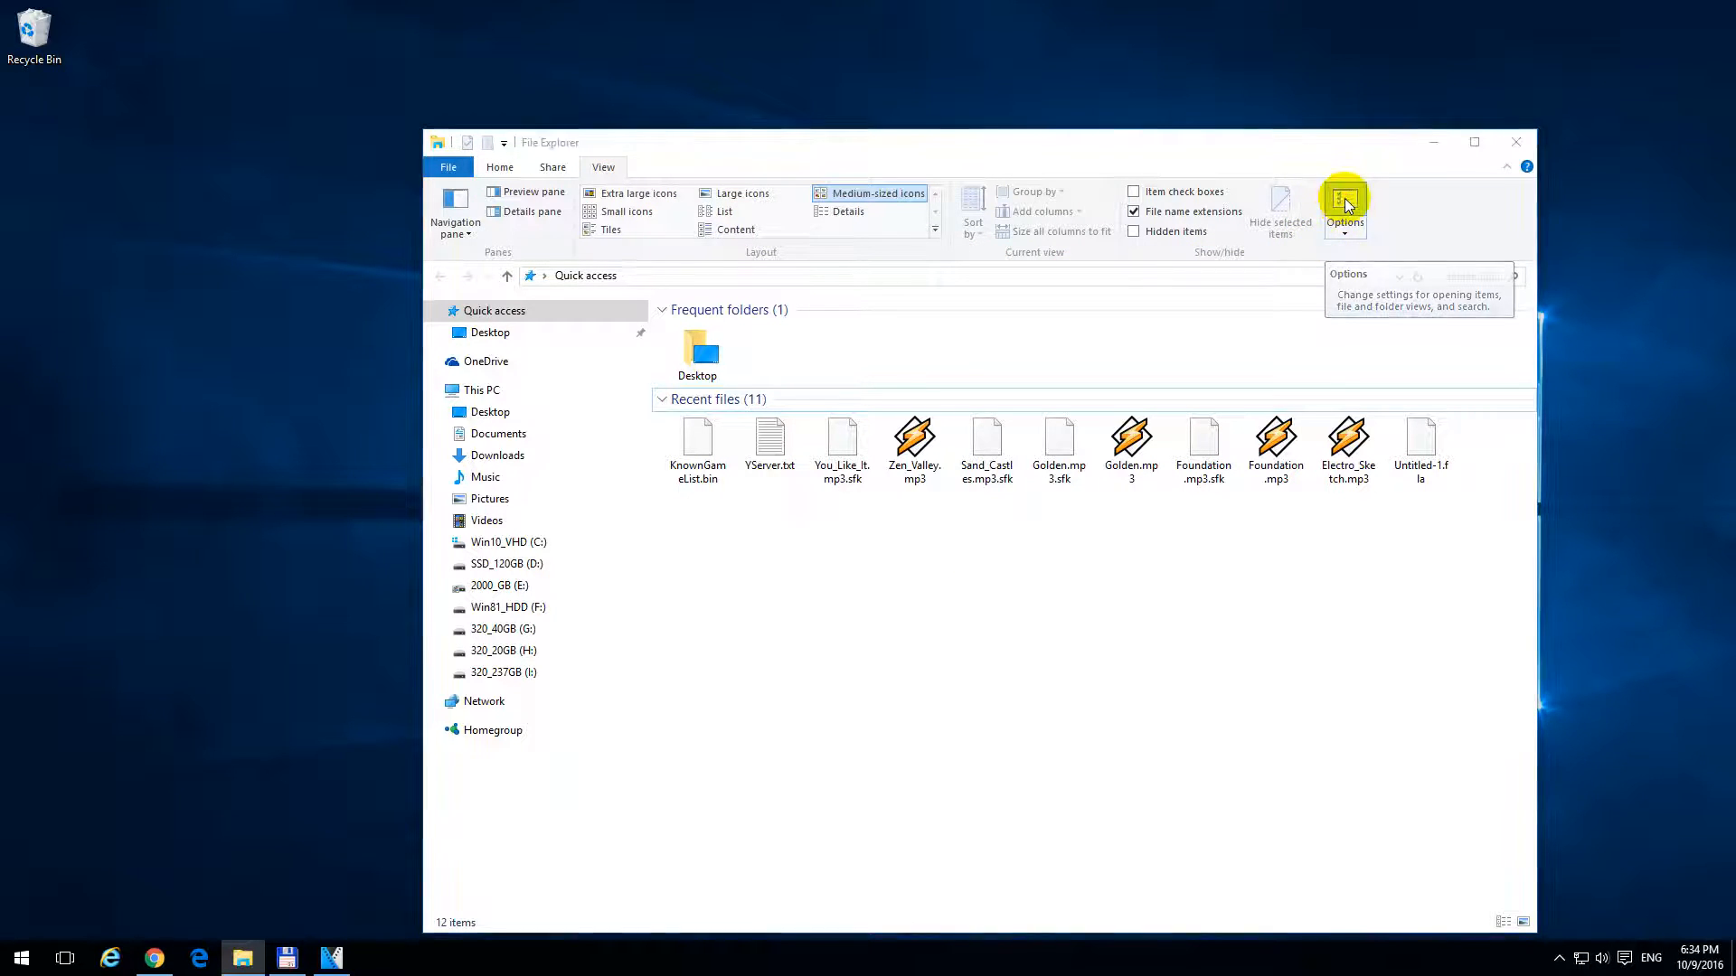
click(1345, 202)
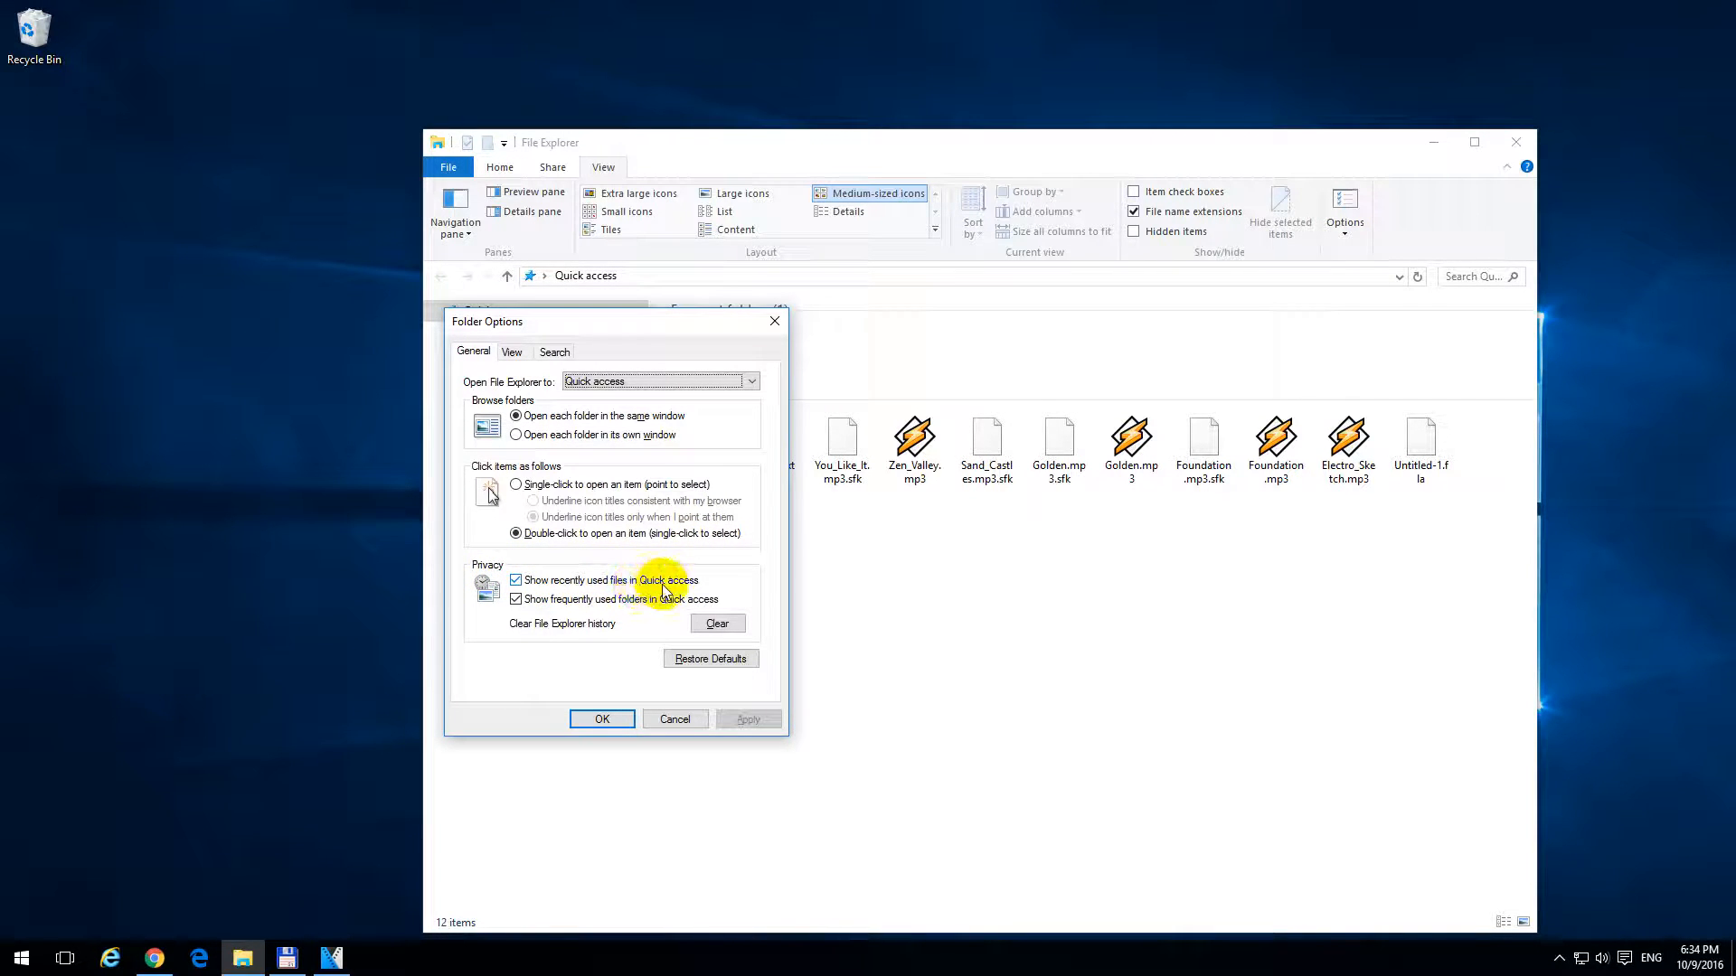
Uncheck 'Show recently used files in Quick access' and confirm with OK
click(514, 580)
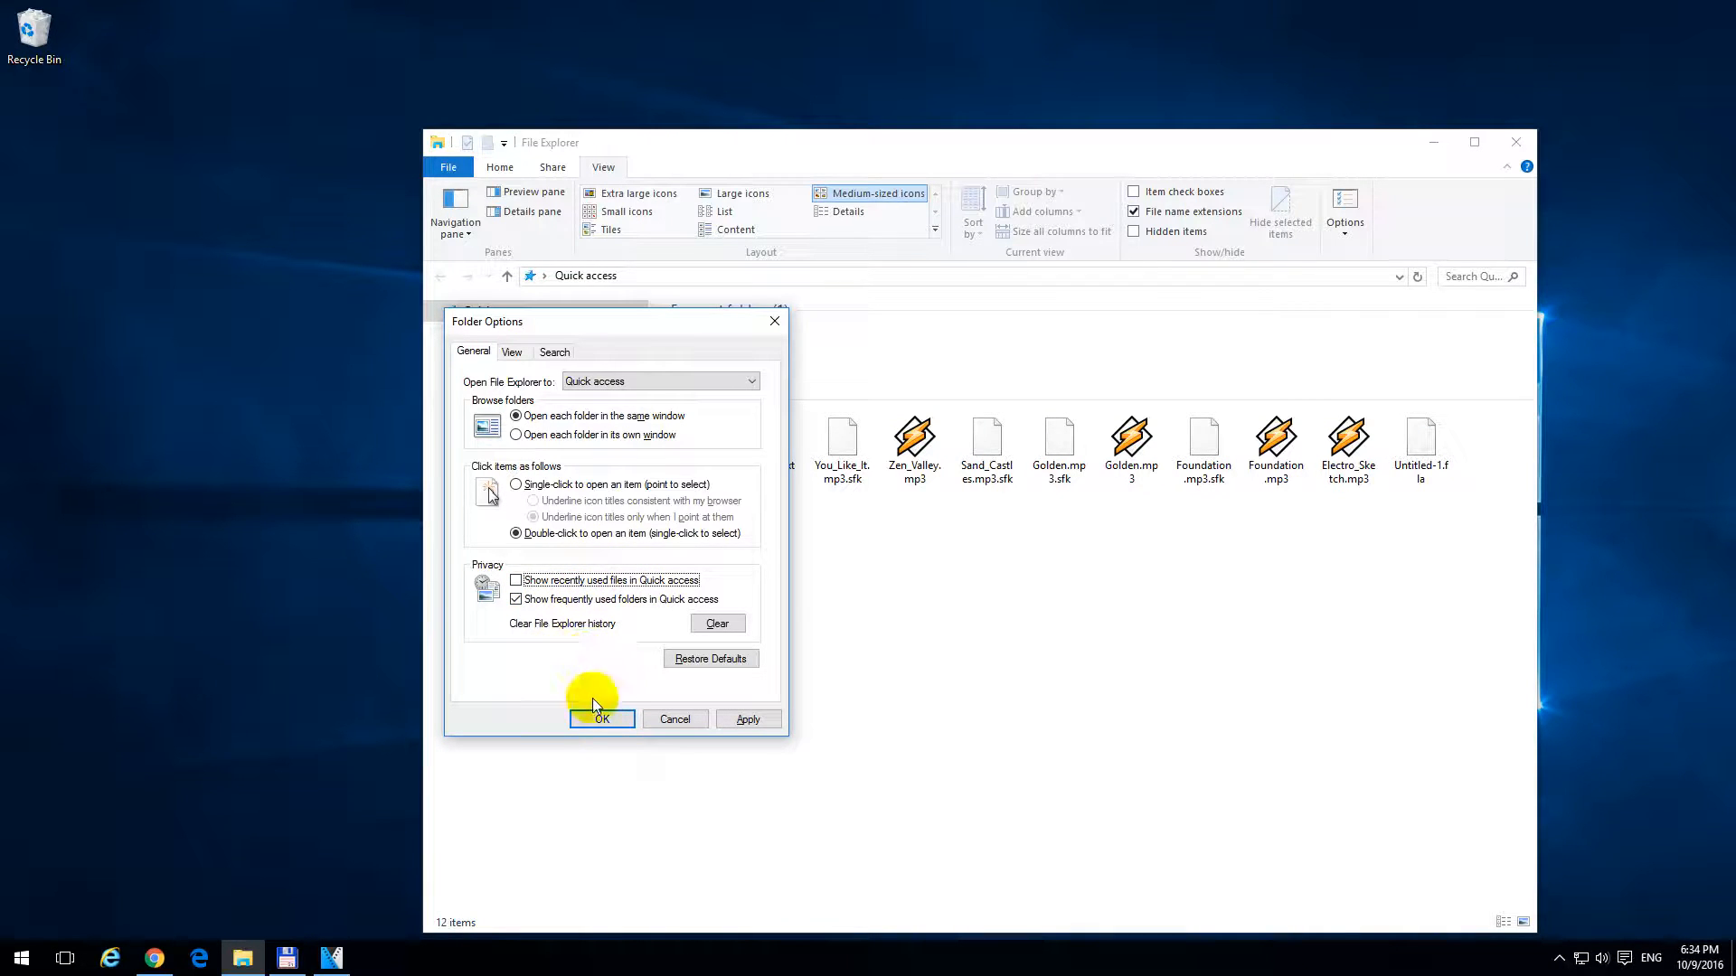
click(601, 719)
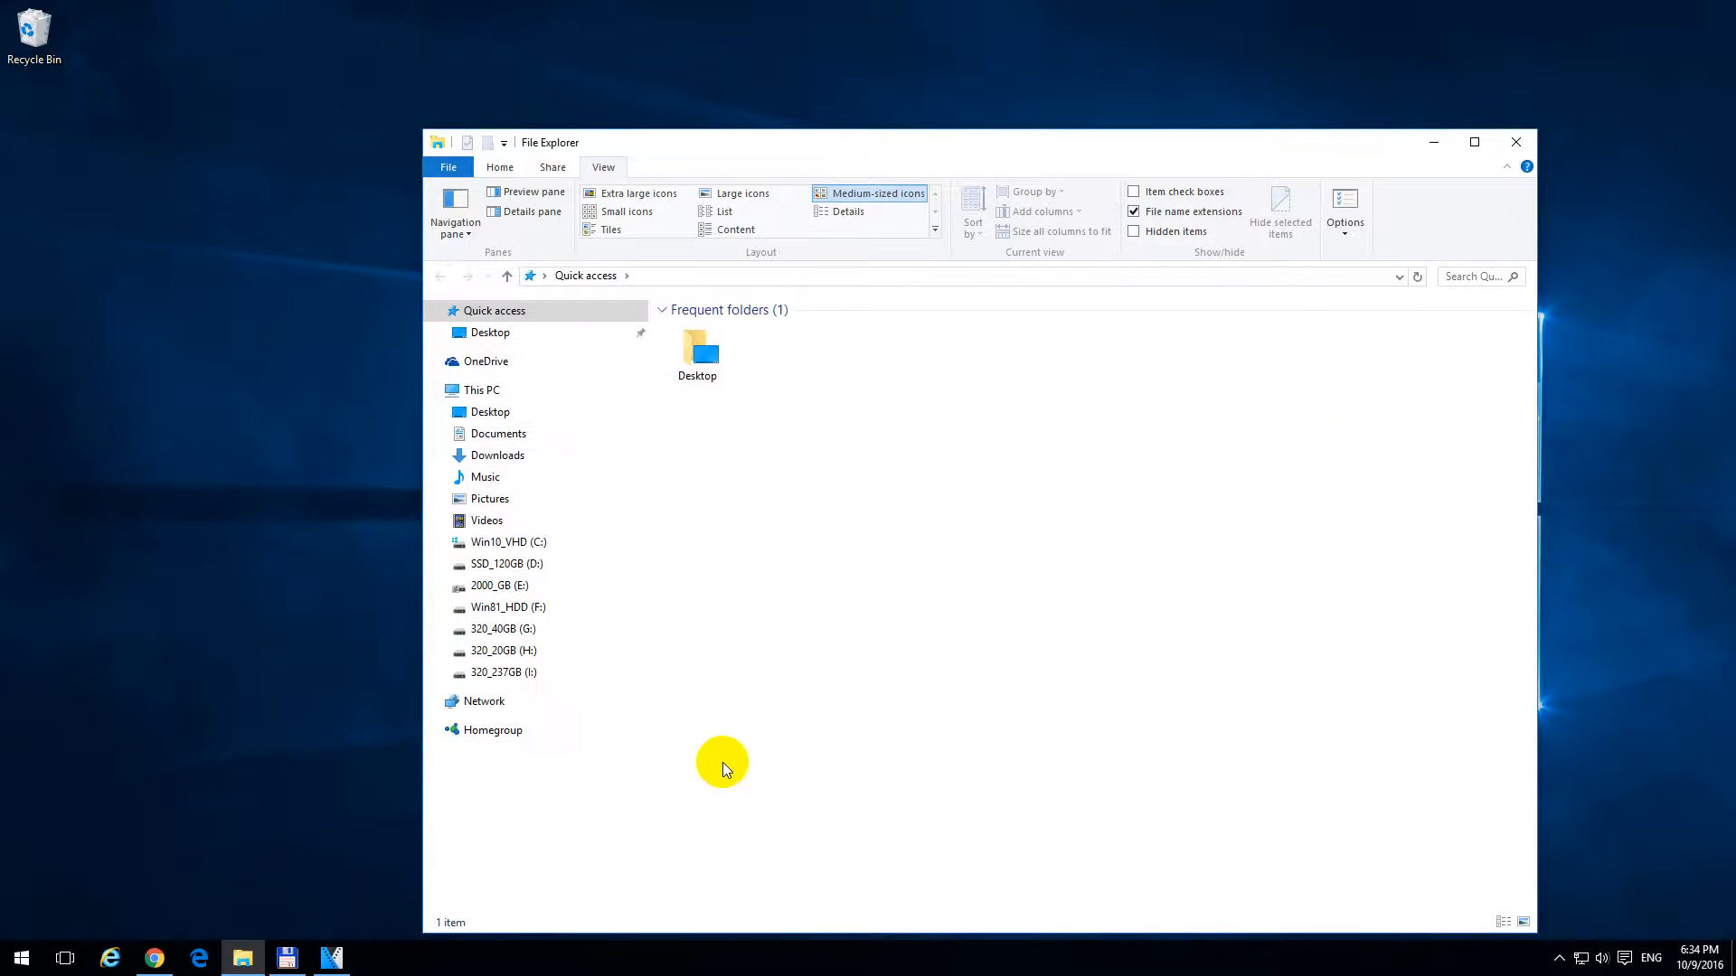
mouse_move(1595, 251)
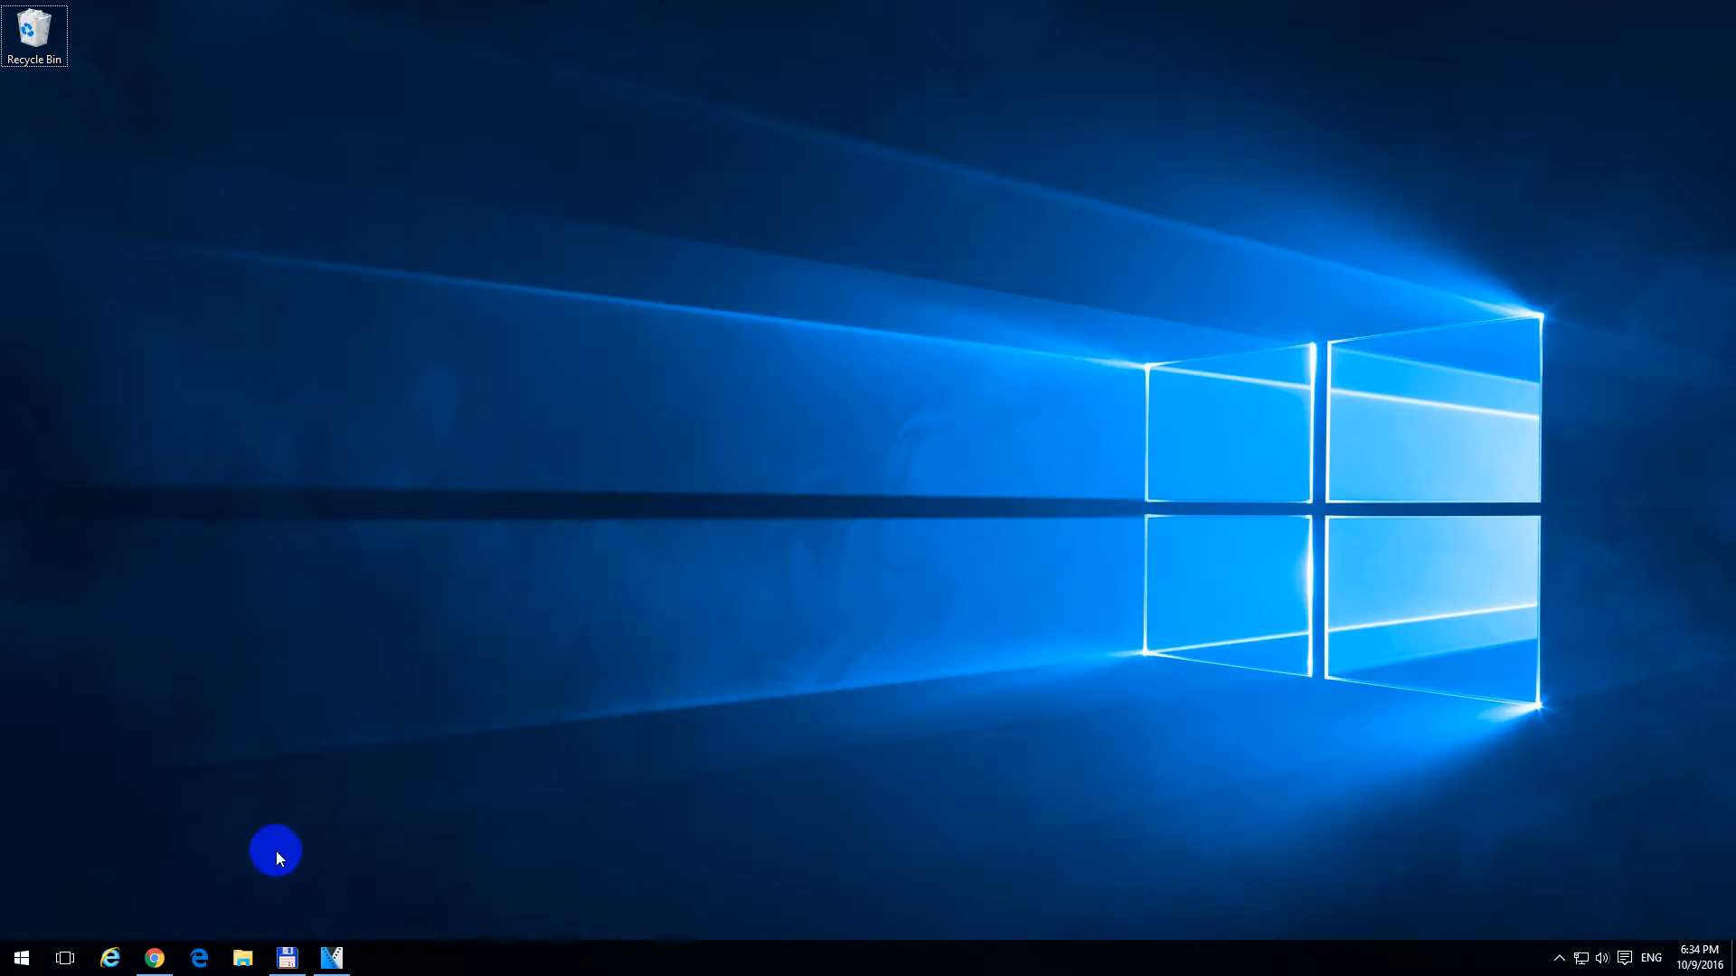
click(242, 957)
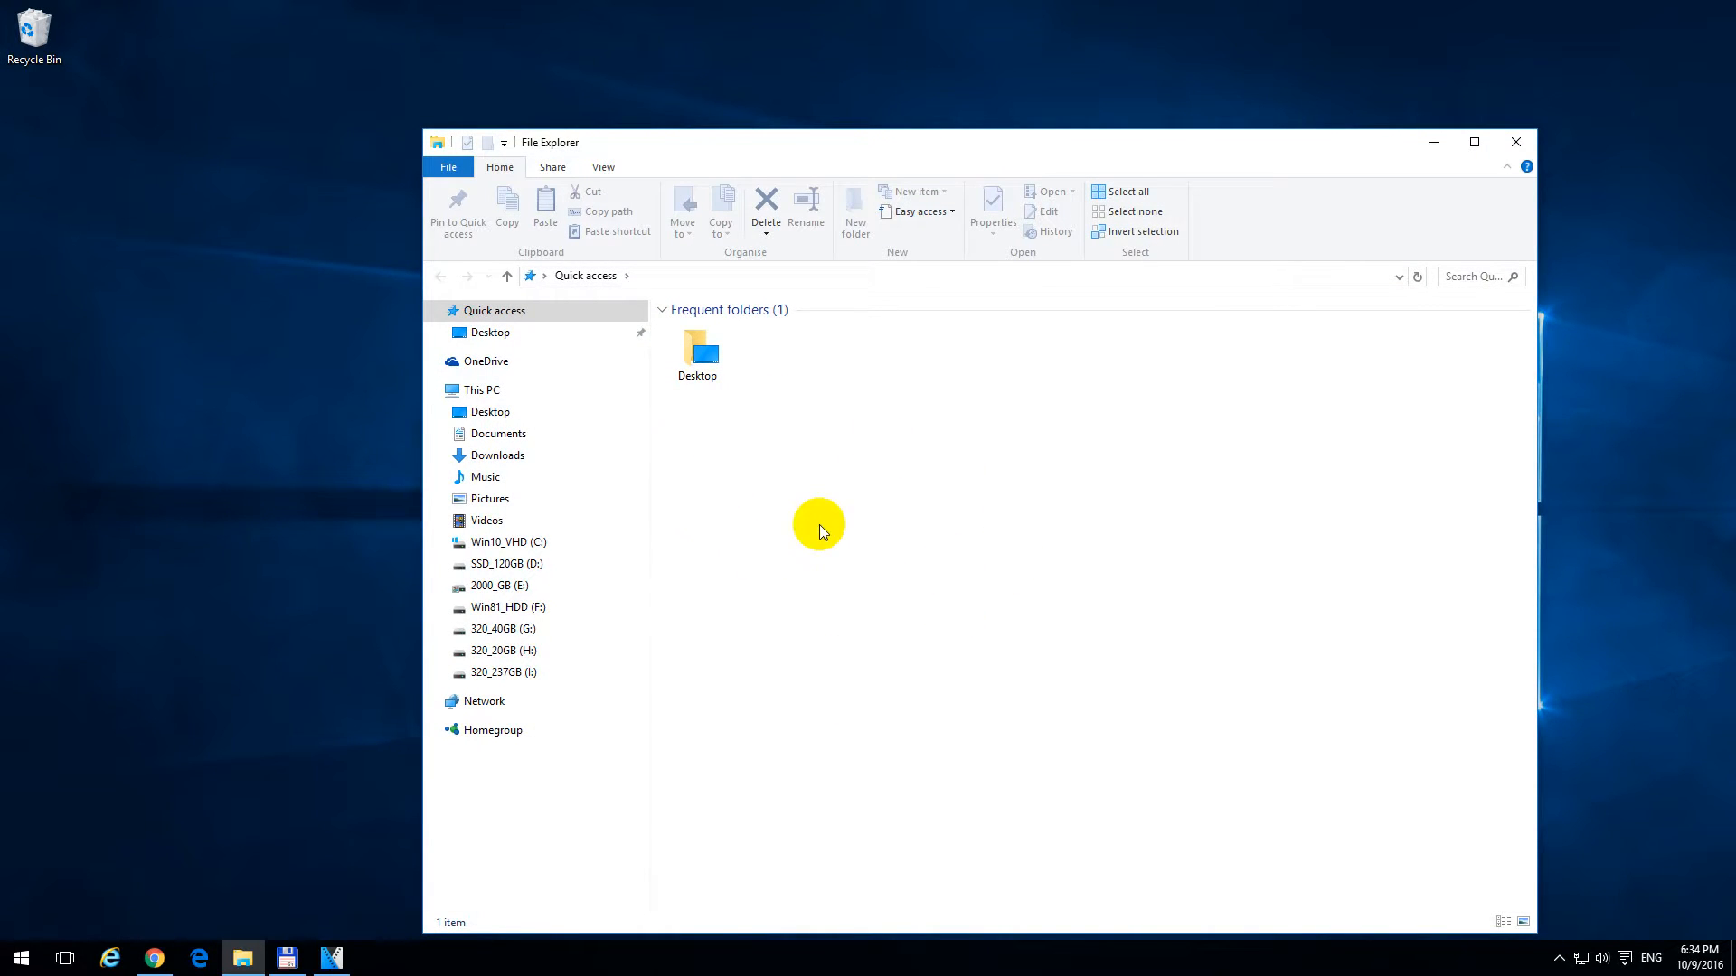
mouse_move(1515, 142)
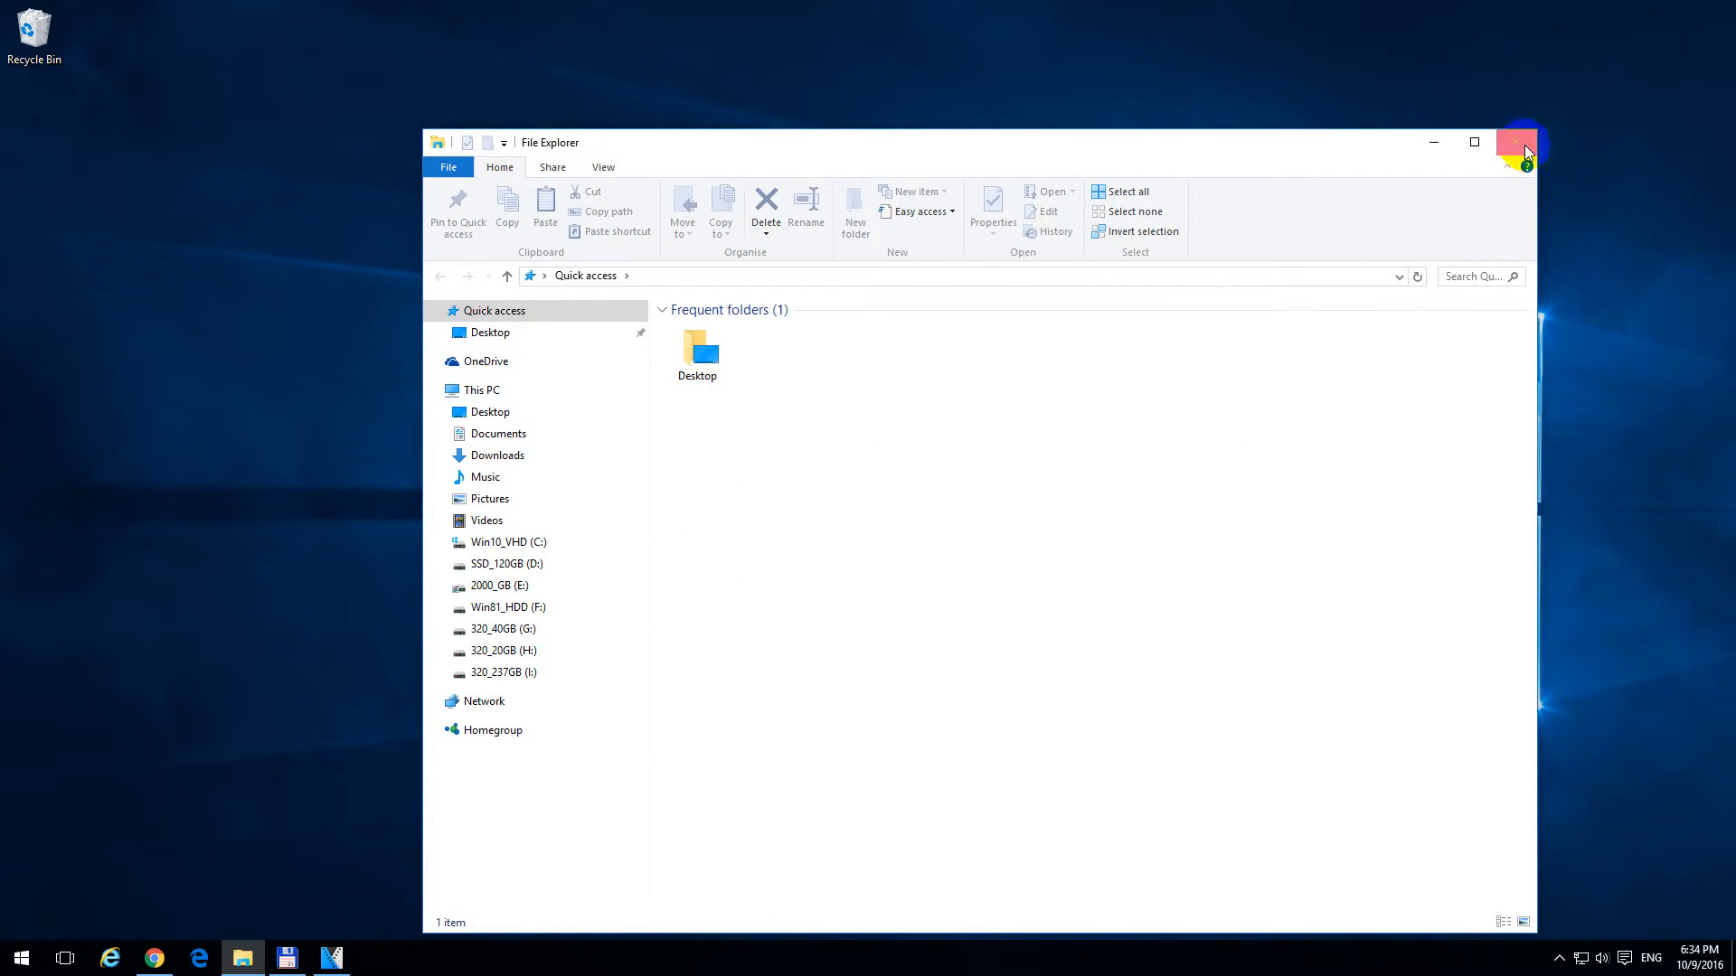
mouse_move(1518, 142)
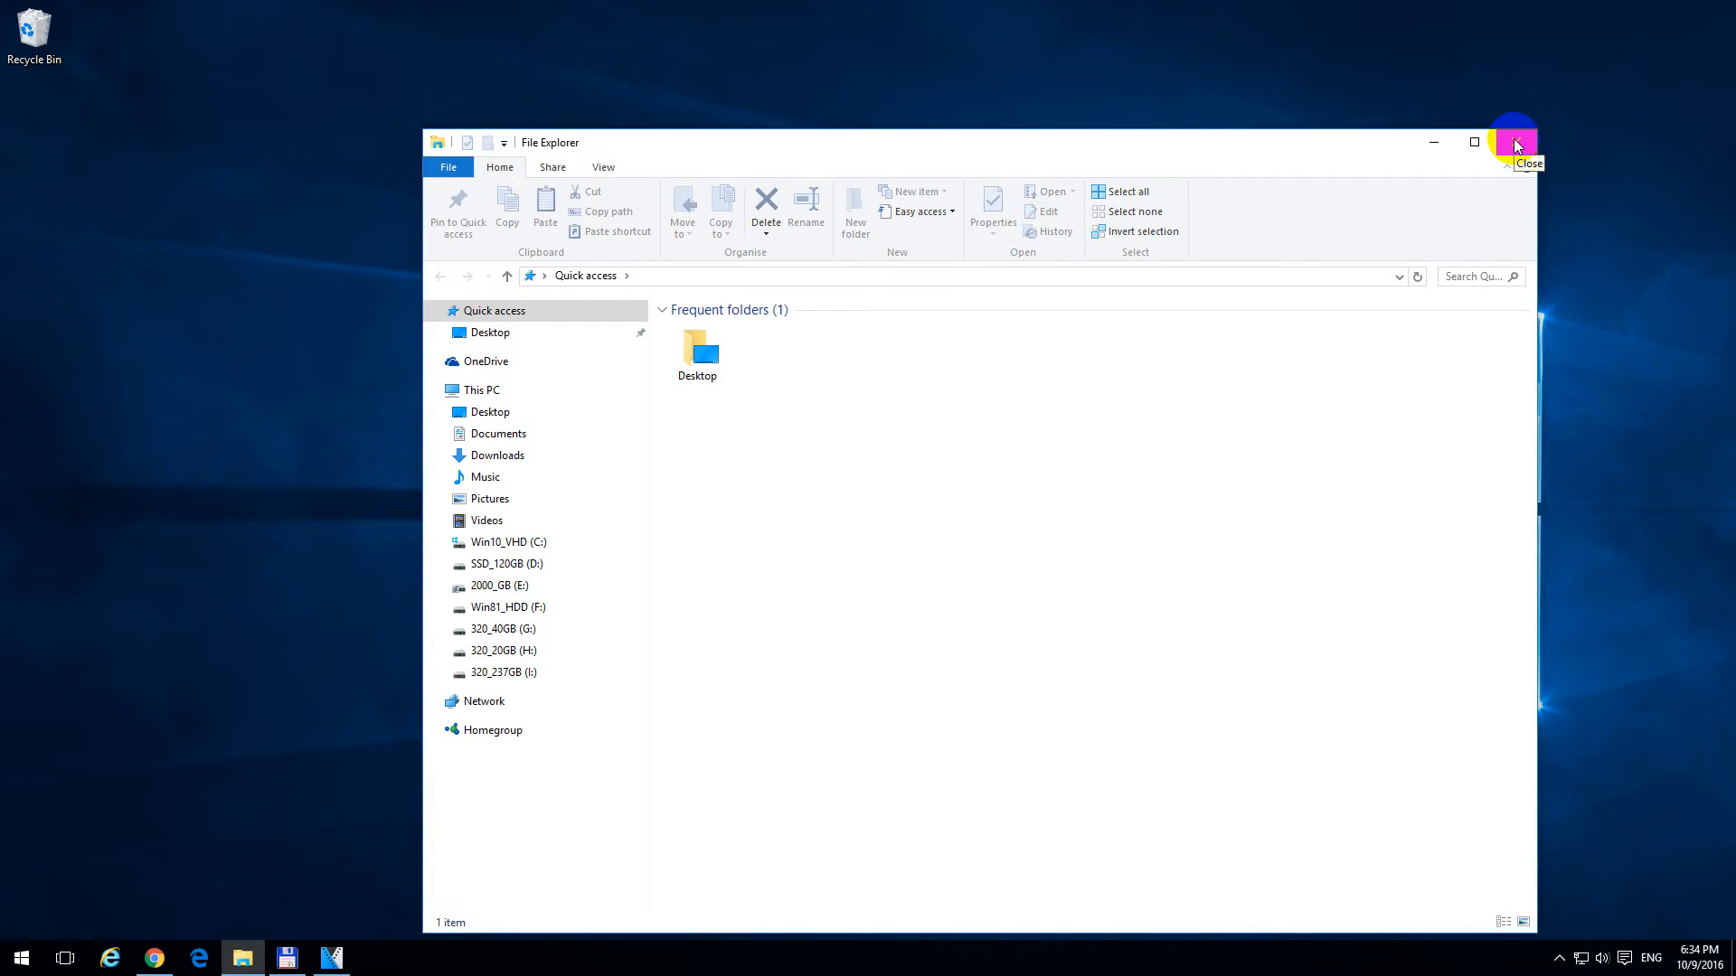